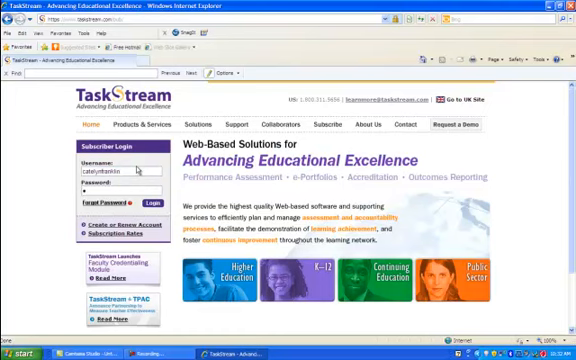
- Enter the account password in the TaskStream Subscriber Login
{"action": "type", "text": "password"}
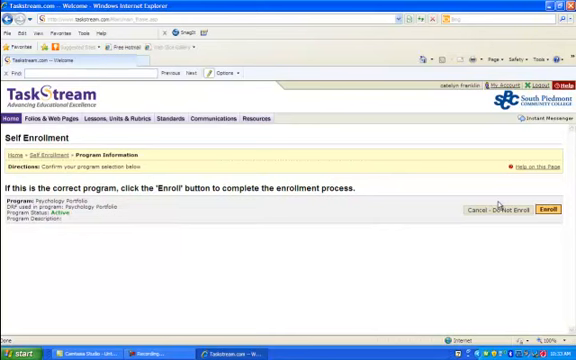
- Confirm enrollment in the Psychology Portfolio program
{"action": "left_click", "coordinate": [558, 210]}
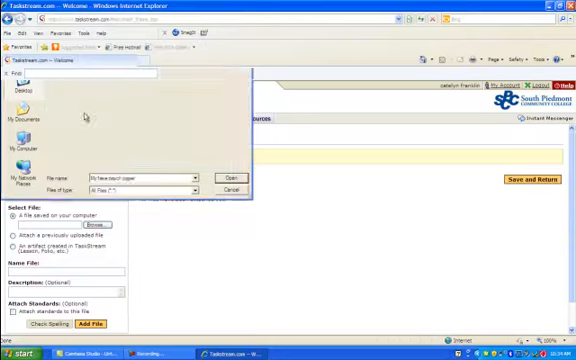
- Choose the fake psych paper file to upload under Written Communication
{"action": "left_click", "coordinate": [229, 190]}
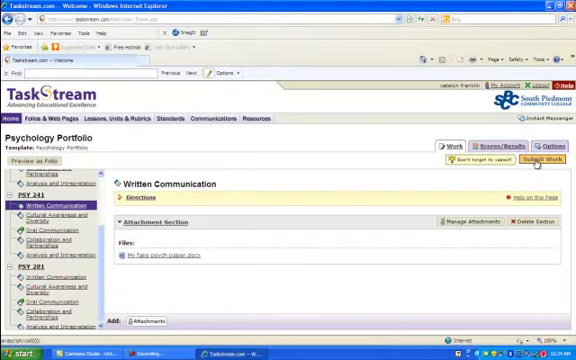
- Submit the PSY 241 Written Communication work and confirm the submission
{"action": "left_click", "coordinate": [526, 128]}
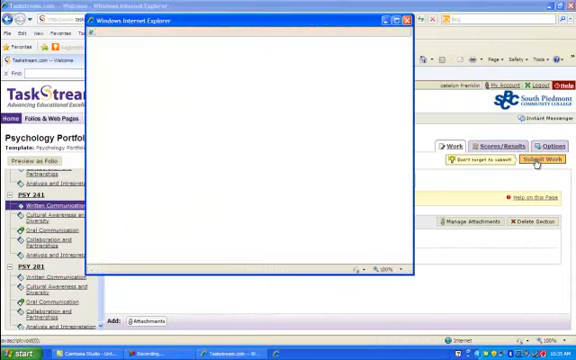
{"action": "left_click", "coordinate": [538, 165]}
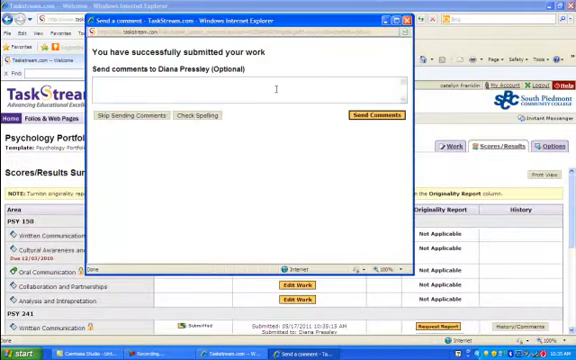
- Type the reviewer comment beginning 'This is a' in the comment box
{"action": "type", "text": "This is a"}
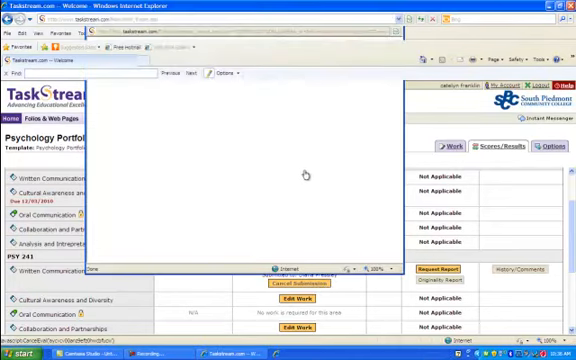
{"action": "mouse_move", "coordinate": [305, 176]}
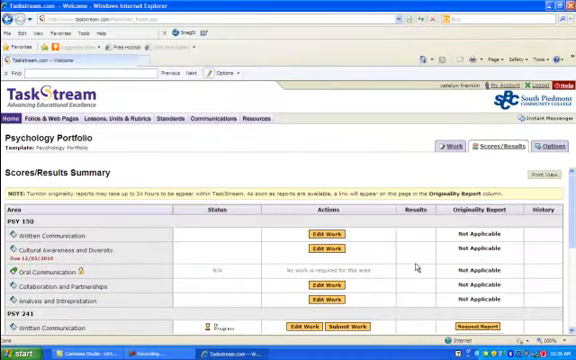
- Scroll the Scores/Results Summary toward PSY 241 Written Communication
{"action": "scroll", "scroll_direction": "down", "scroll_amount": 3}
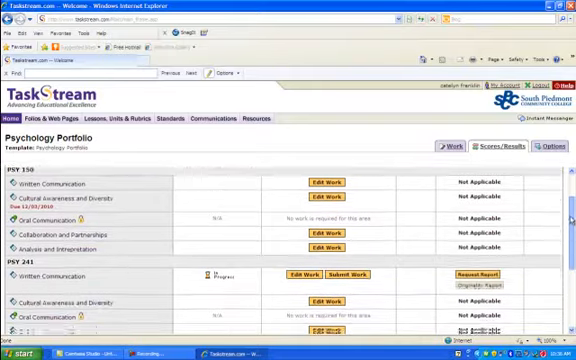
{"action": "scroll", "scroll_direction": "down", "scroll_amount": 3}
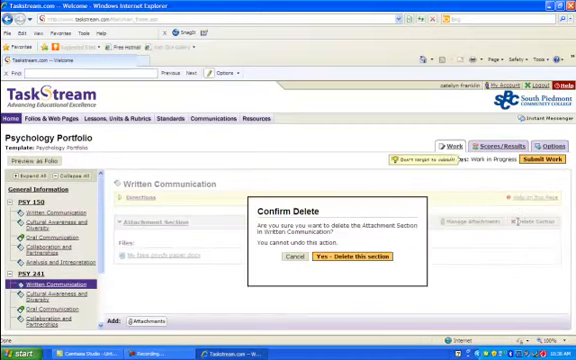
- Confirm deleting the psych paper attachment section from Written Communication
{"action": "left_click", "coordinate": [344, 258]}
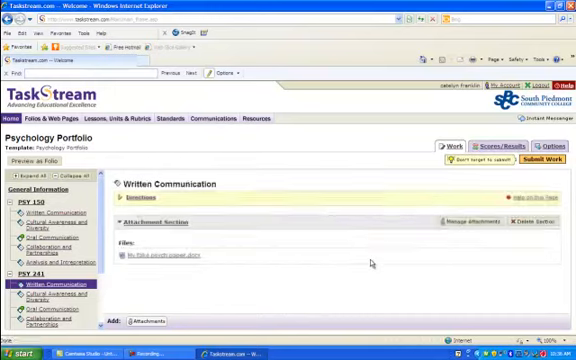